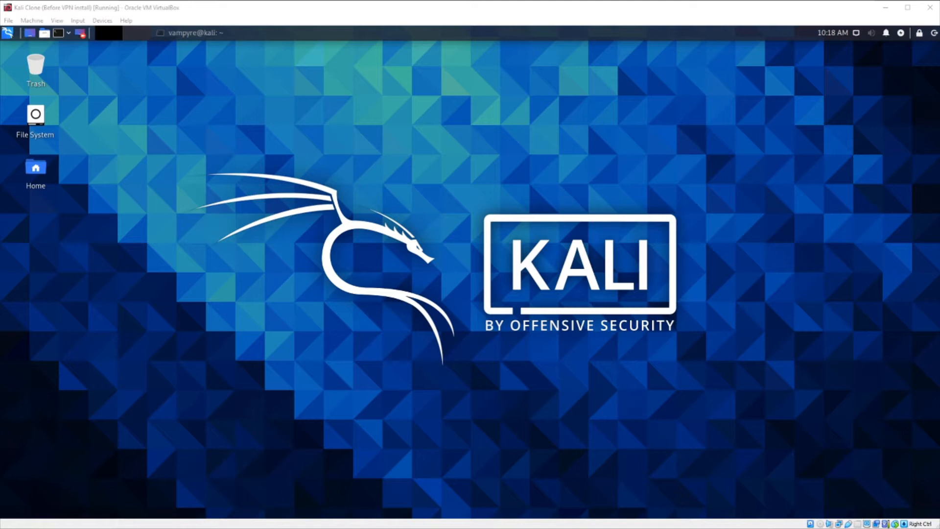
pyautogui.moveTo(189, 152)
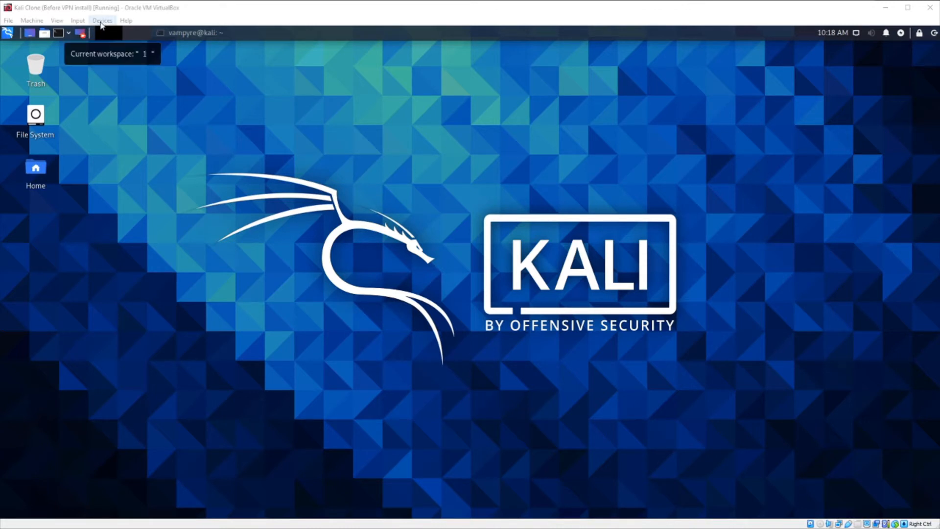
# - Enable host-to-guest drag and drop and drop US_NE_WG.conf onto the Kali desktop
pyautogui.click(102, 20)
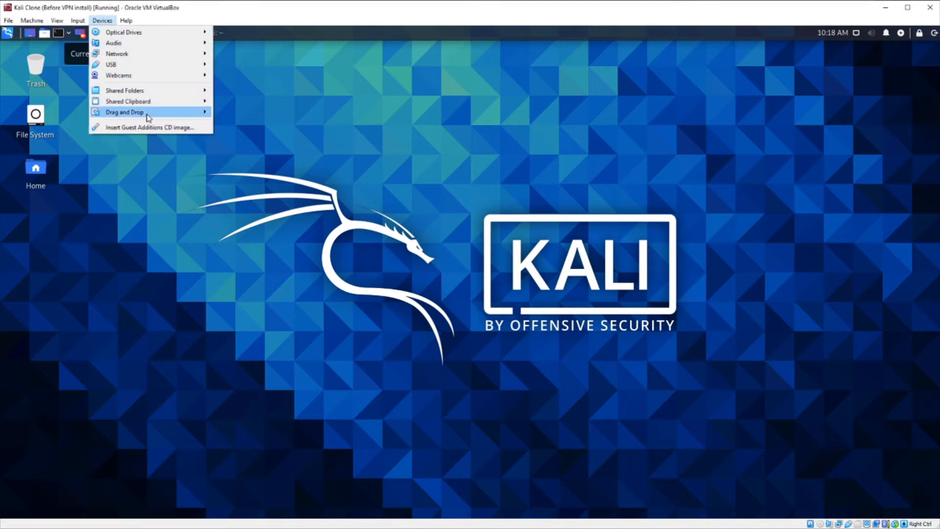
pyautogui.click(261, 149)
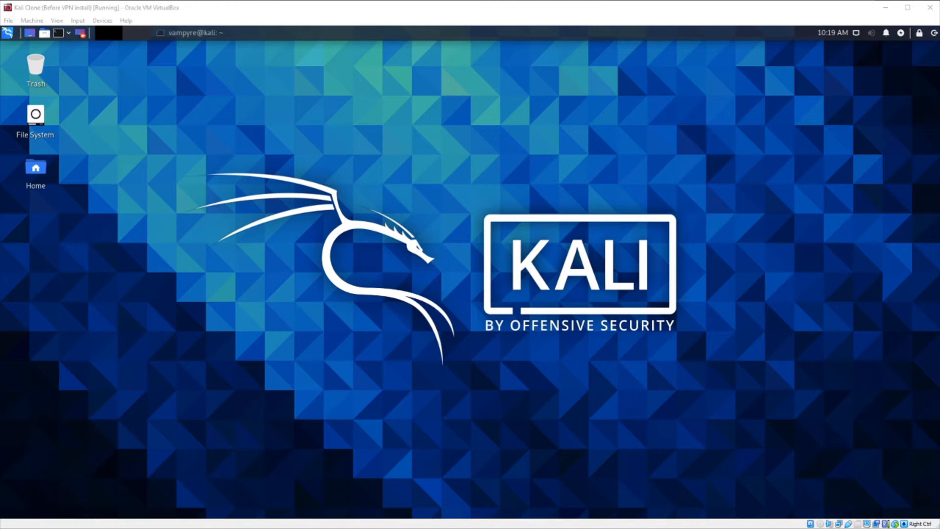
pyautogui.moveTo(115, 373)
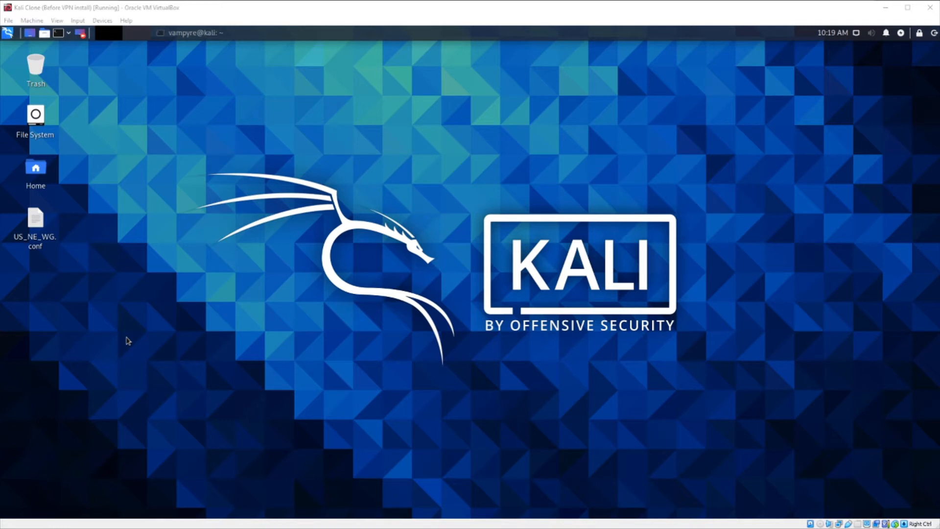
pyautogui.click(34, 224)
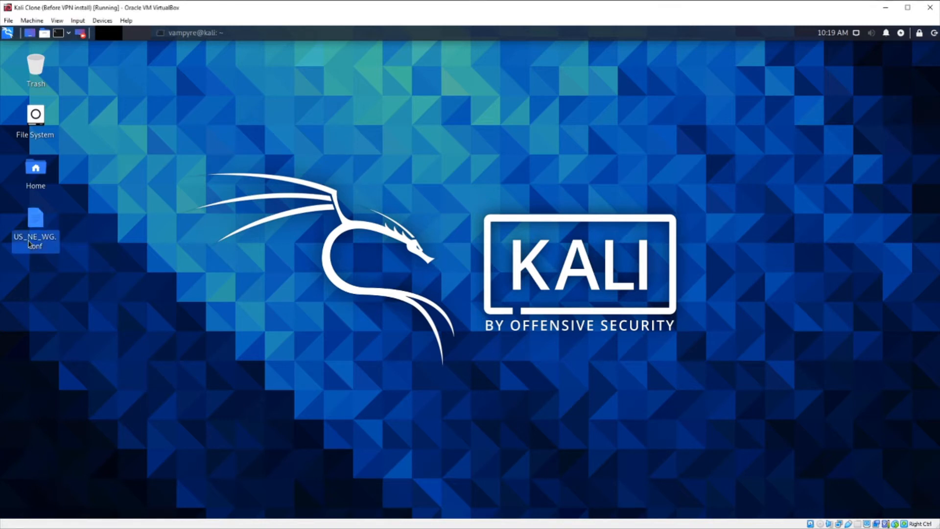
pyautogui.click(234, 291)
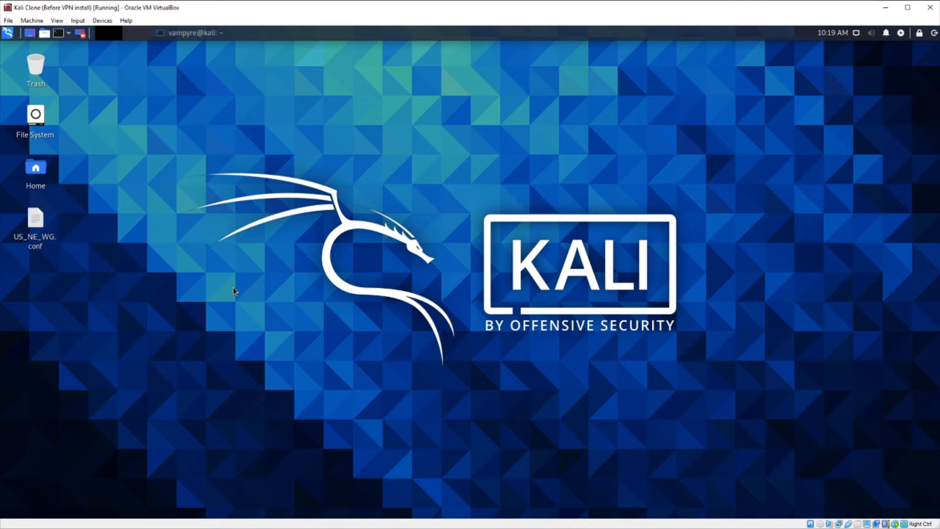
pyautogui.moveTo(186, 291)
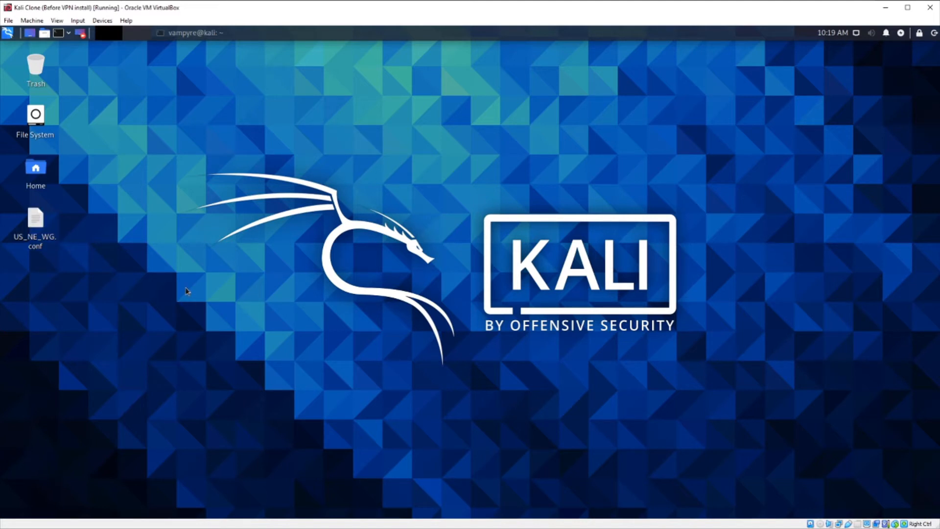
pyautogui.moveTo(195, 32)
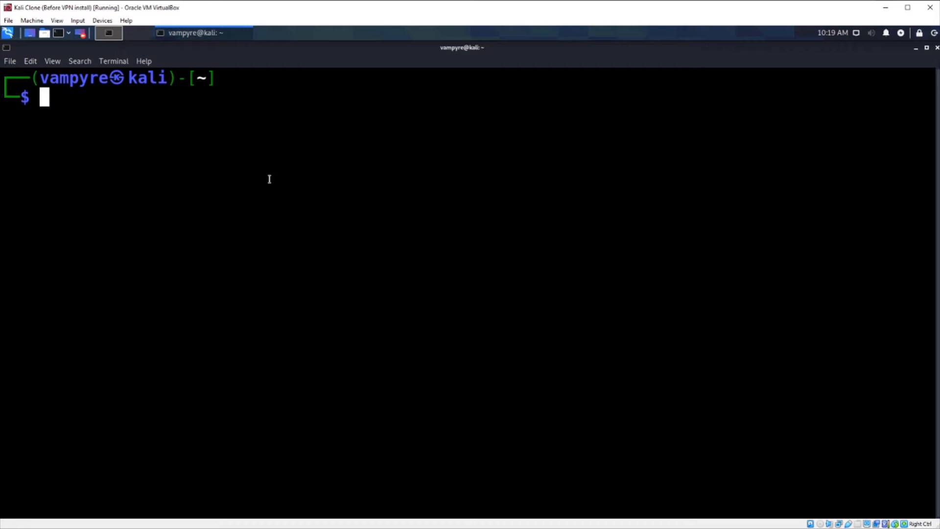
# - Install wireguard with sudo apt install, entering the password and confirming with y
pyautogui.write('sudo dhclient')
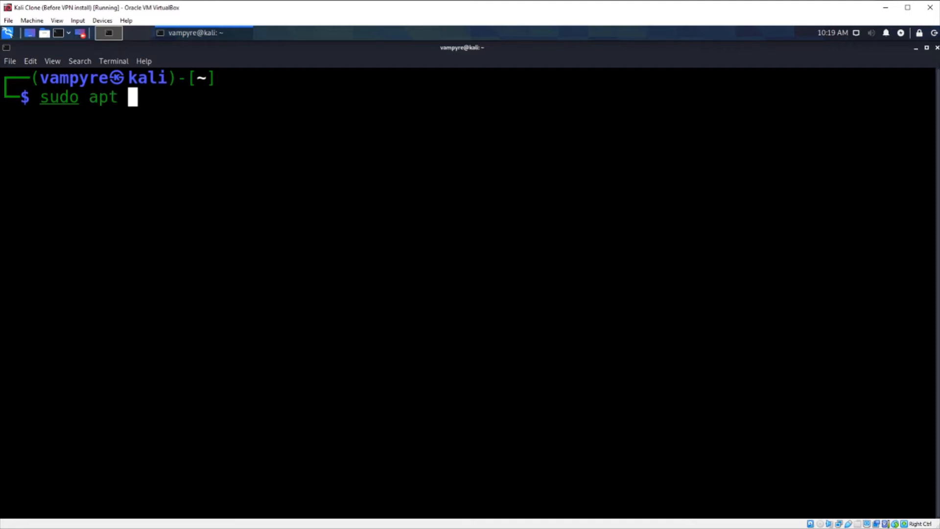
pyautogui.write('insta')
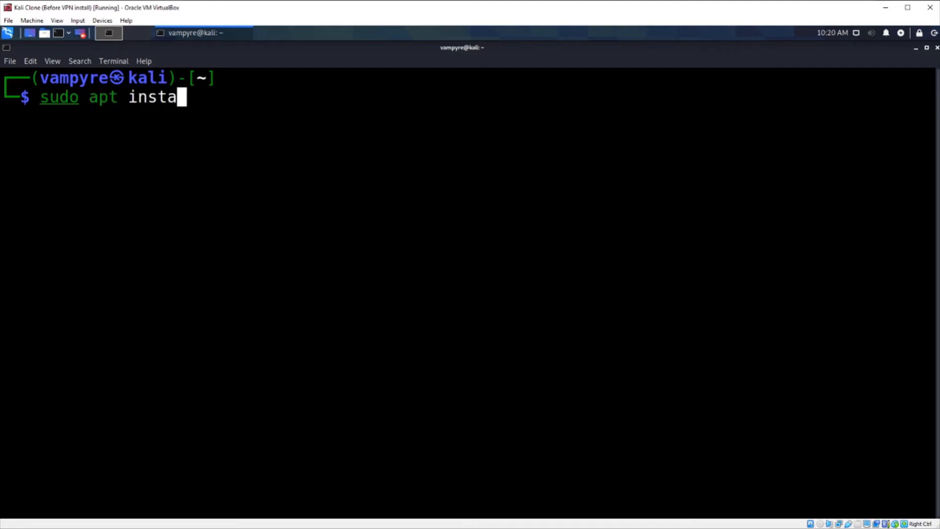
pyautogui.write('ll')
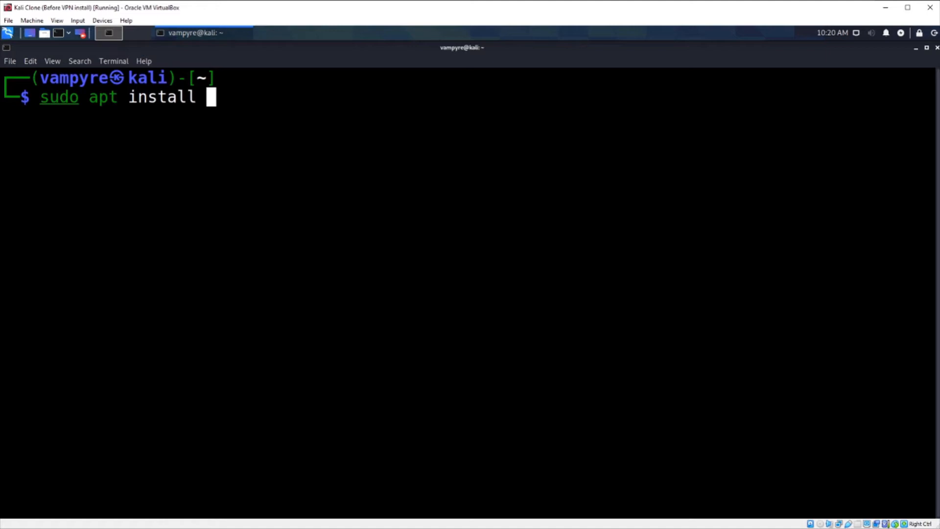
pyautogui.write('wireguar')
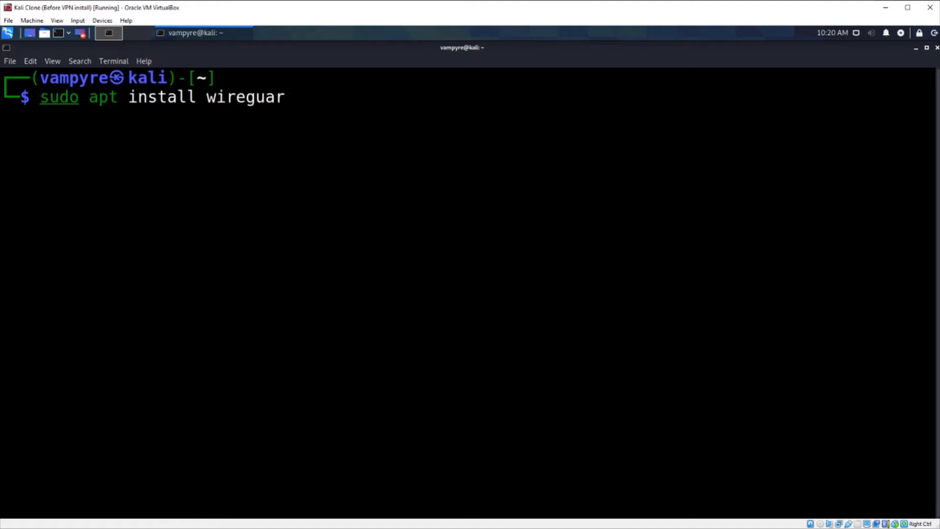
pyautogui.write('d')
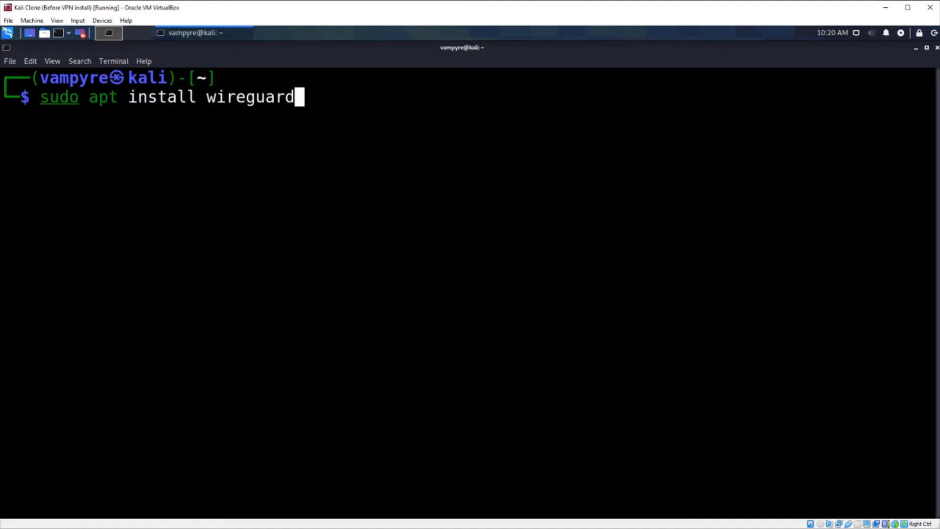
pyautogui.press('Return')
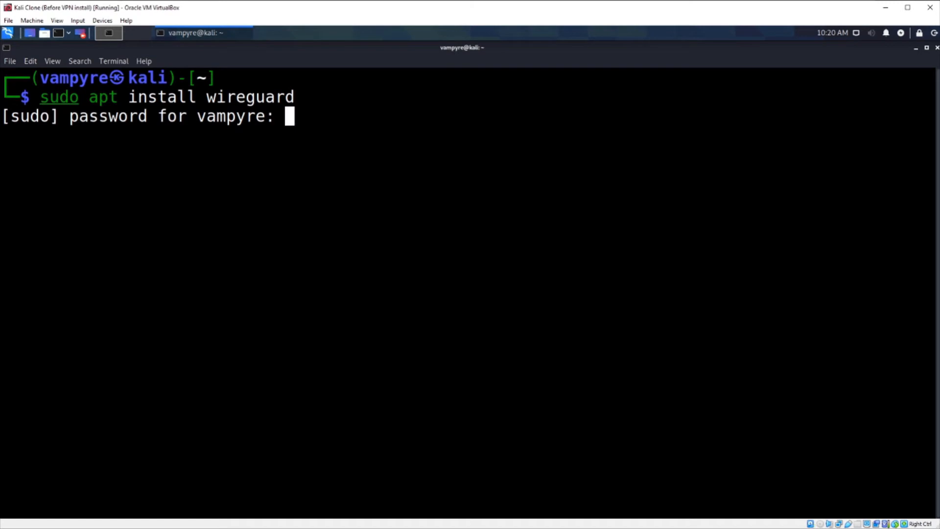
pyautogui.press('Return')
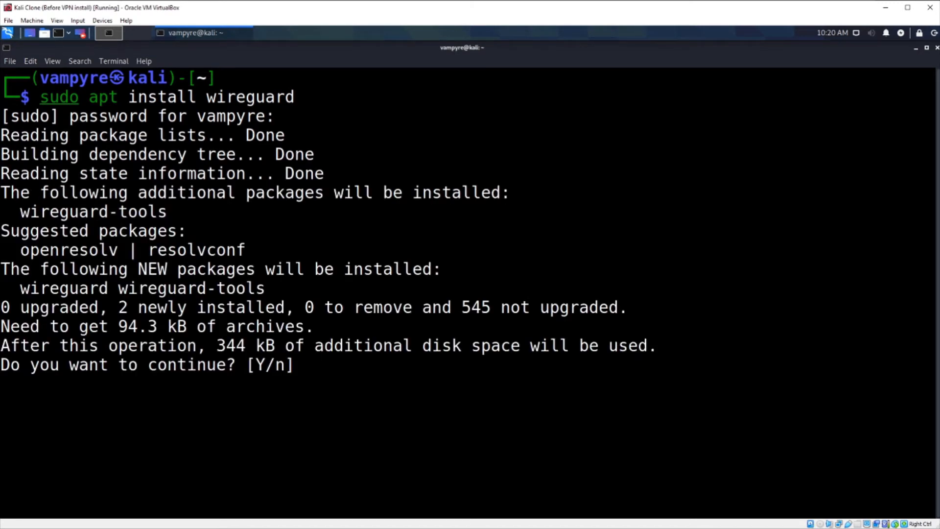
pyautogui.write('y')
pyautogui.write('cd Desktop')
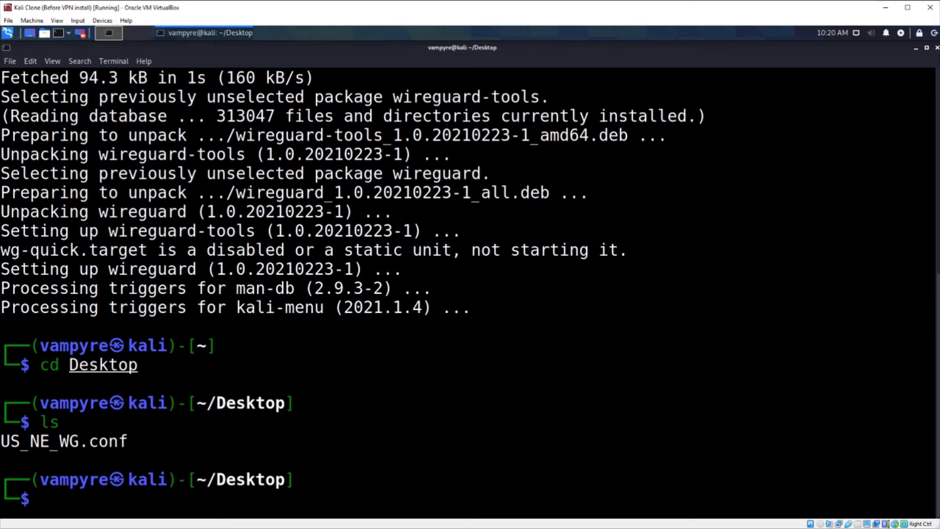
# - Copy US_NE_WG.conf from the Desktop into /etc/wireguard using sudo cp
pyautogui.write('sudo apt install wireguard')
pyautogui.write('sudo cp US')
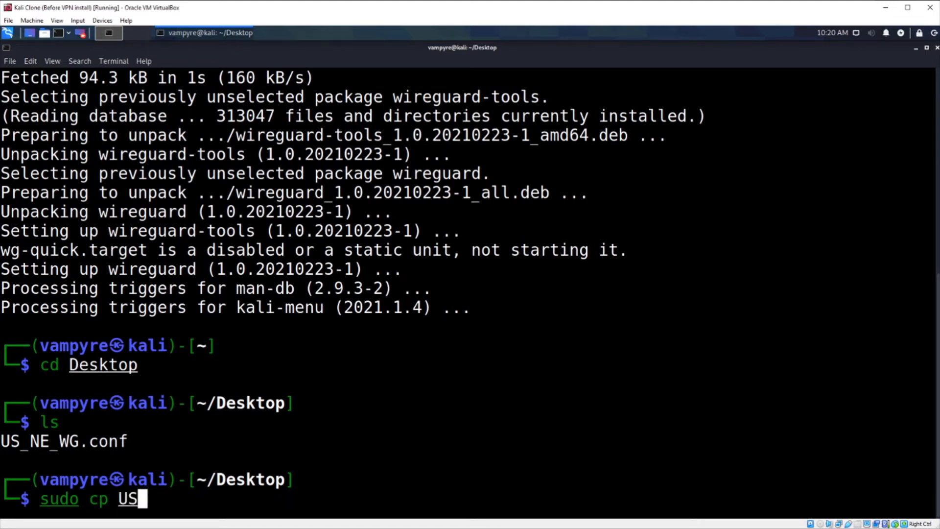
pyautogui.write('_NE_')
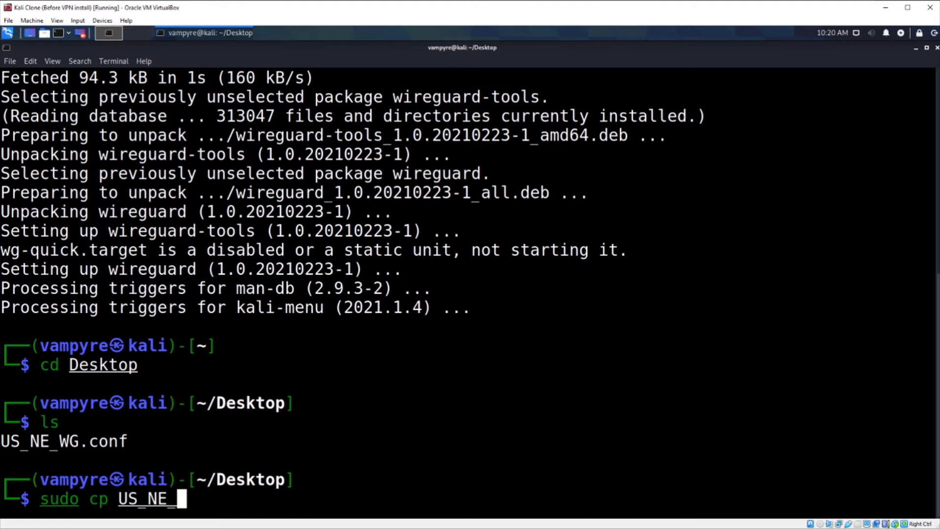
pyautogui.write('WG.conf')
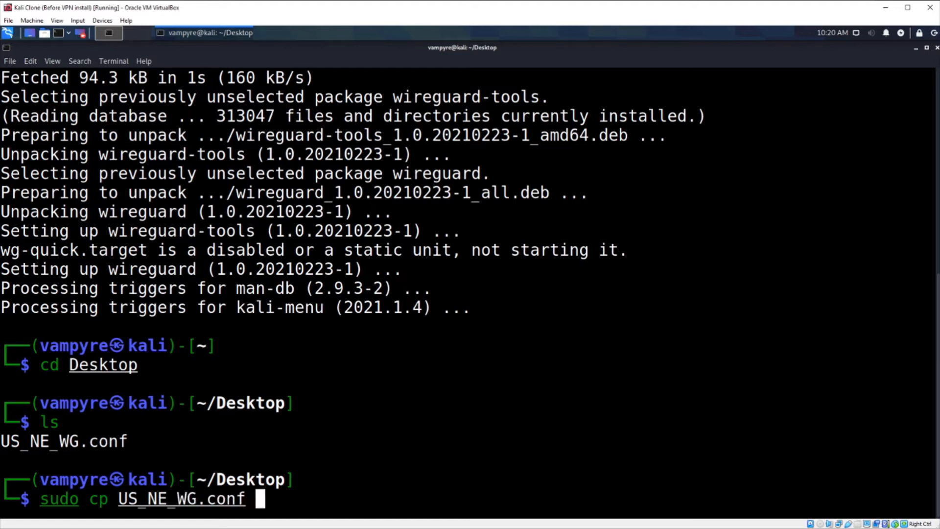
pyautogui.write('/etc/wi')
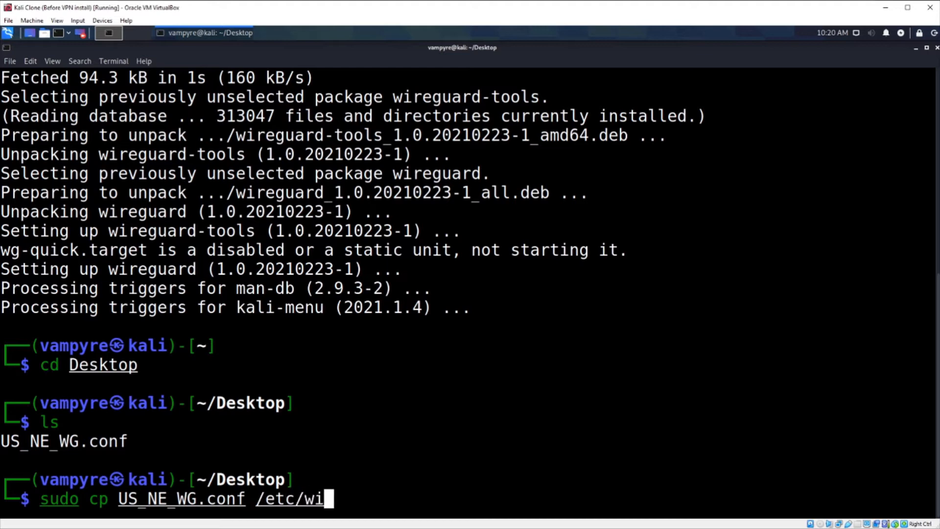
pyautogui.write('reguard')
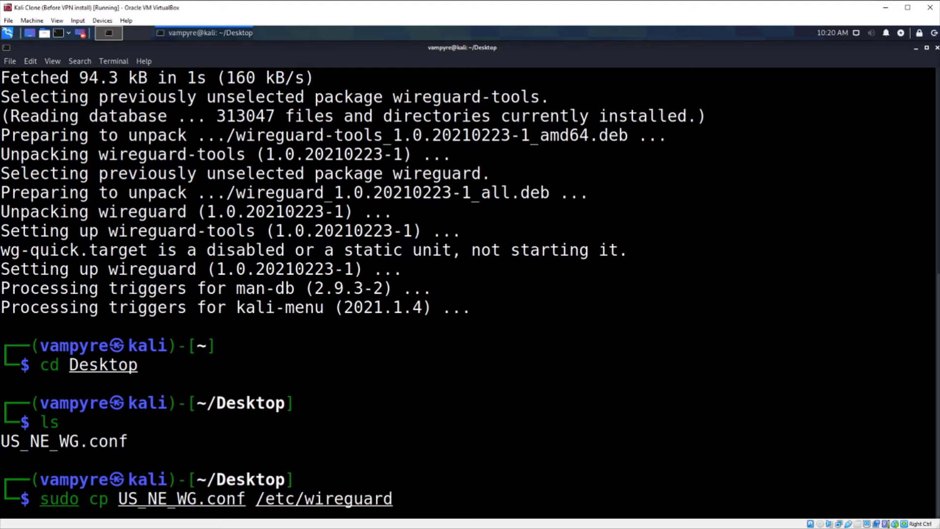
pyautogui.press('Return')
pyautogui.write('sudo systemctl enable systemd-resolved.service')
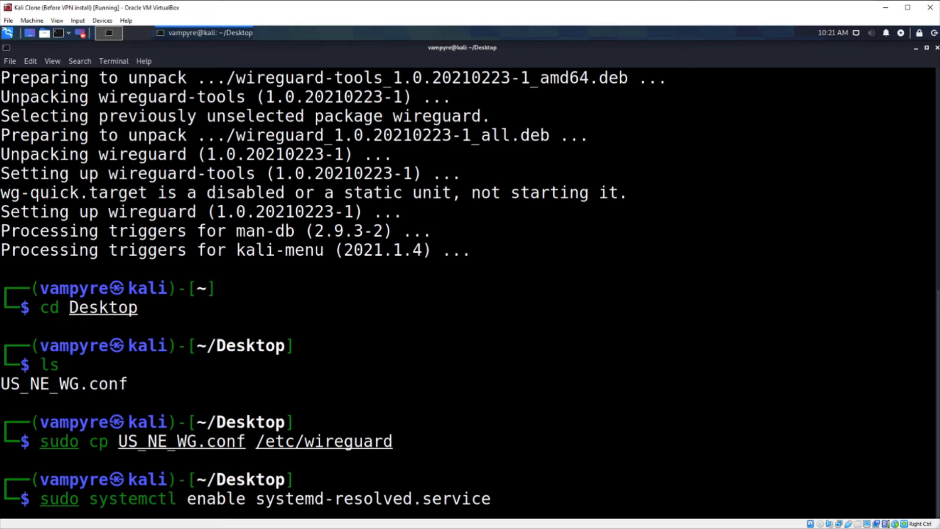
# - Enable systemd-resolved.service, then paste and run the command to start it
pyautogui.press('Return')
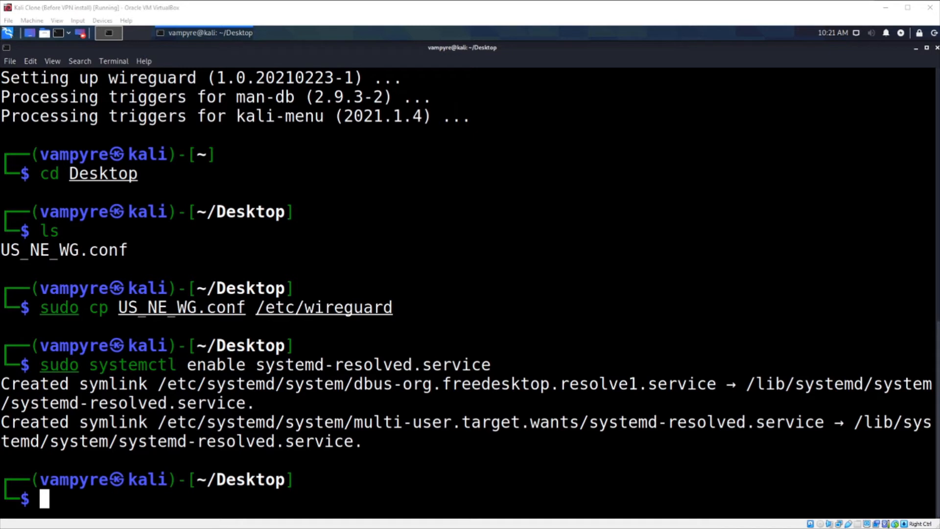
pyautogui.moveTo(115, 505)
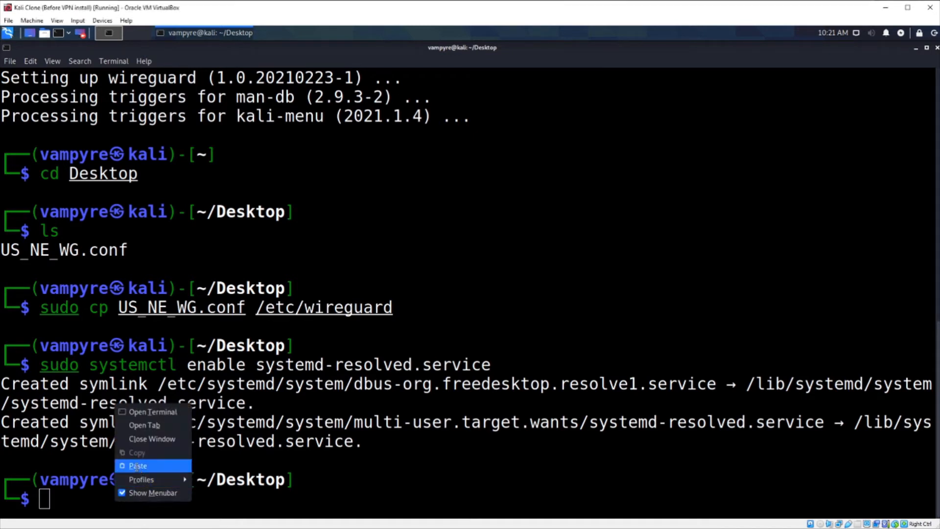
pyautogui.click(137, 466)
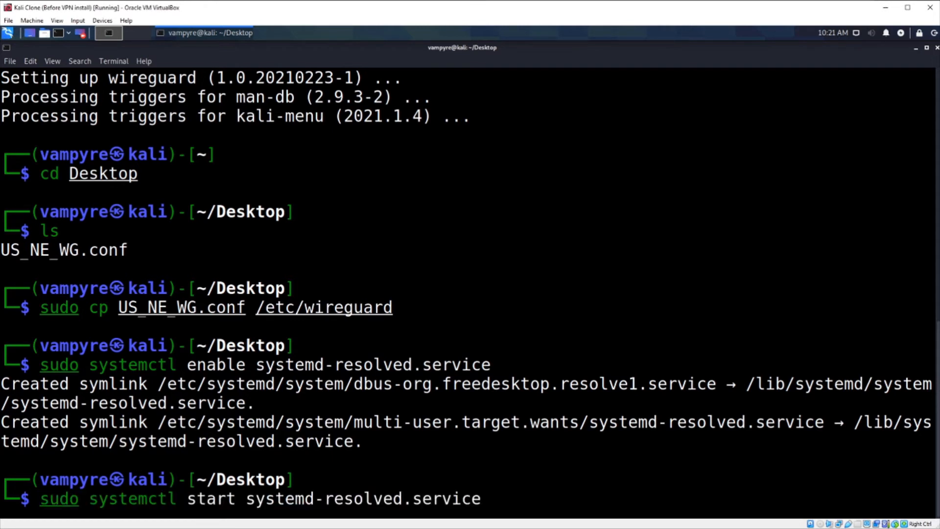
pyautogui.moveTo(480, 499)
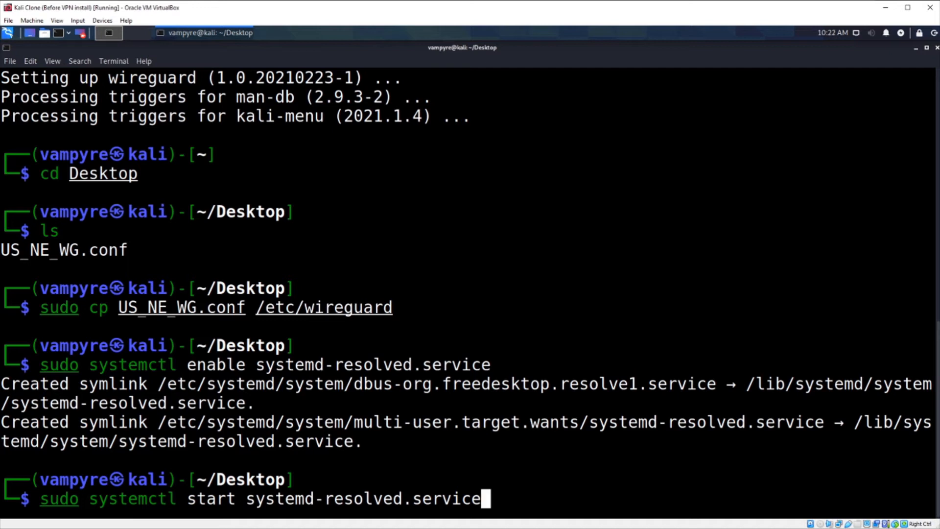
pyautogui.press('Return')
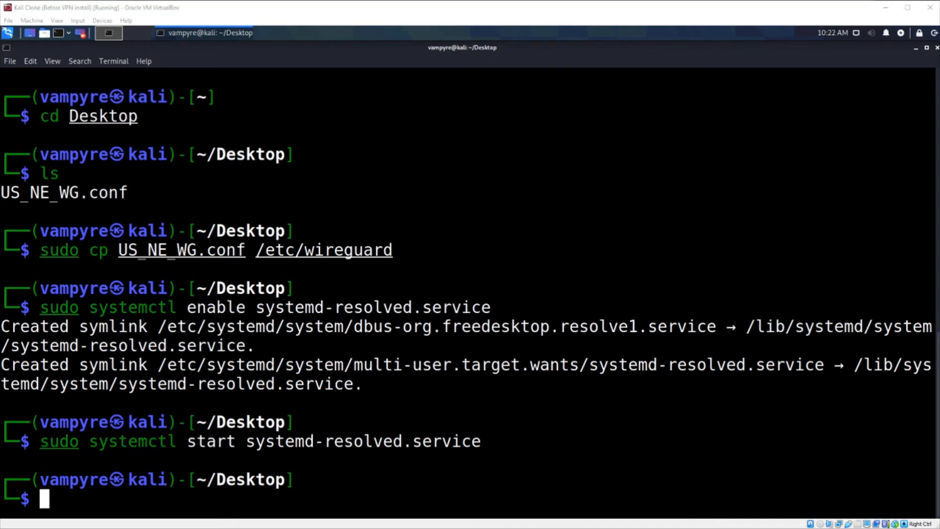
pyautogui.moveTo(117, 457)
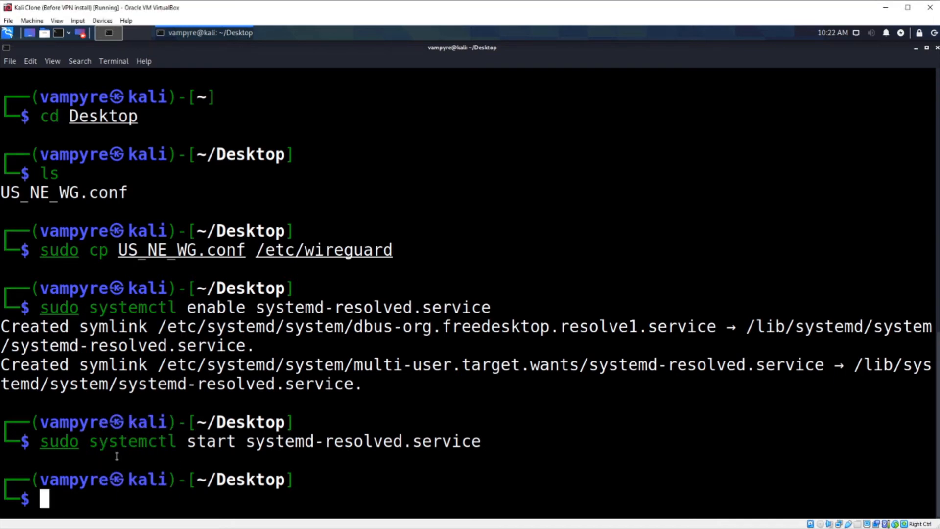
# - Enter 'sudo ln -s /usr/bin/resolvectl /usr/local/bin/resolvconf' to create the resolvconf symlink
pyautogui.write('sudo ln -s /usr/bin/resolvectl /usr/local/bin/resolvconf')
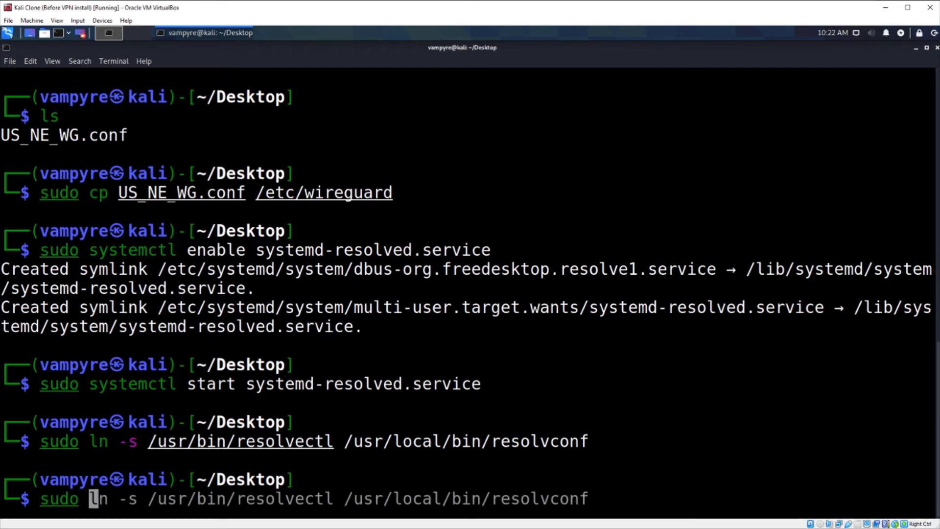
# - Type the 'wg-quick up US_NE_WG' tunnel command at the prompt
pyautogui.write('wg-qui')
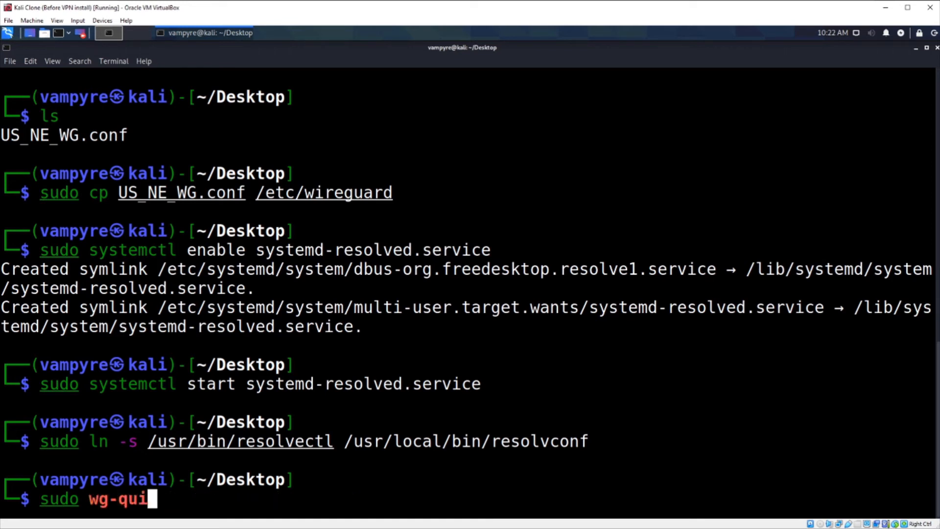
pyautogui.write('ck u')
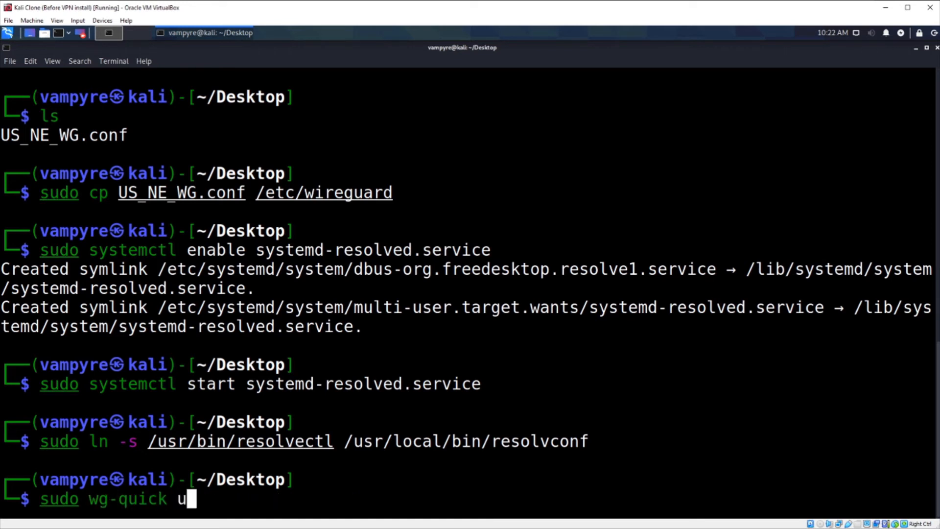
pyautogui.write('p U')
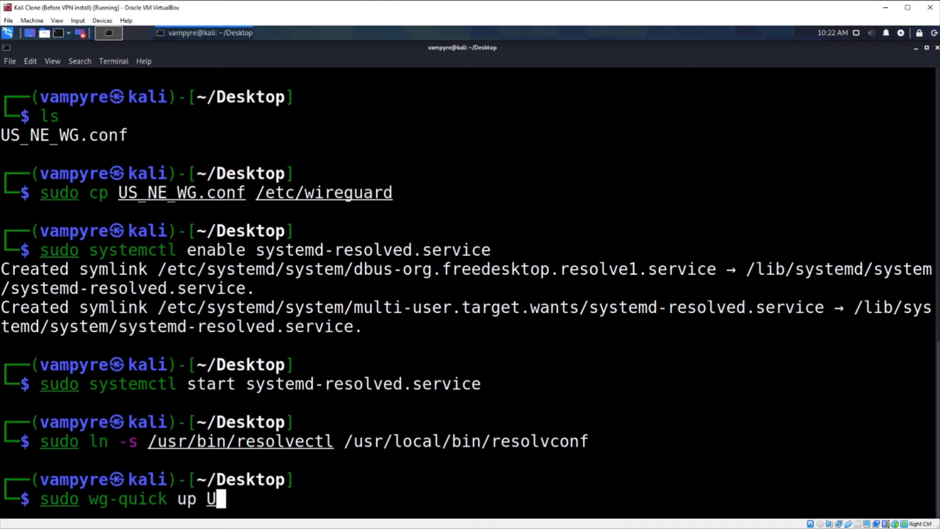
pyautogui.write('S_')
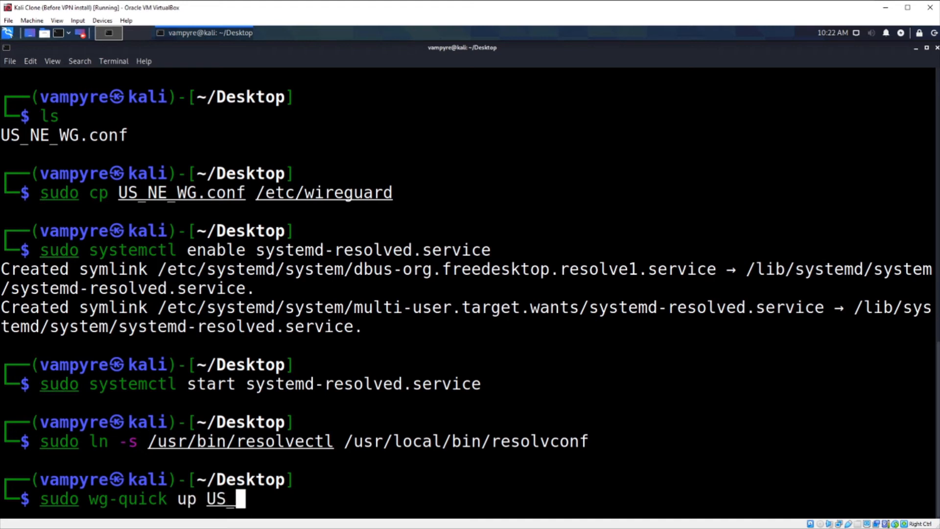
pyautogui.write('NE_')
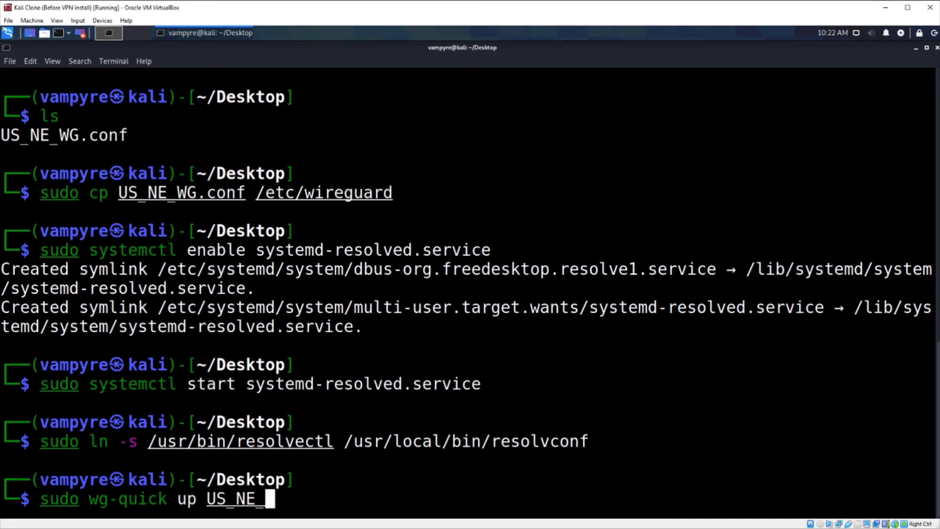
pyautogui.write('WG')
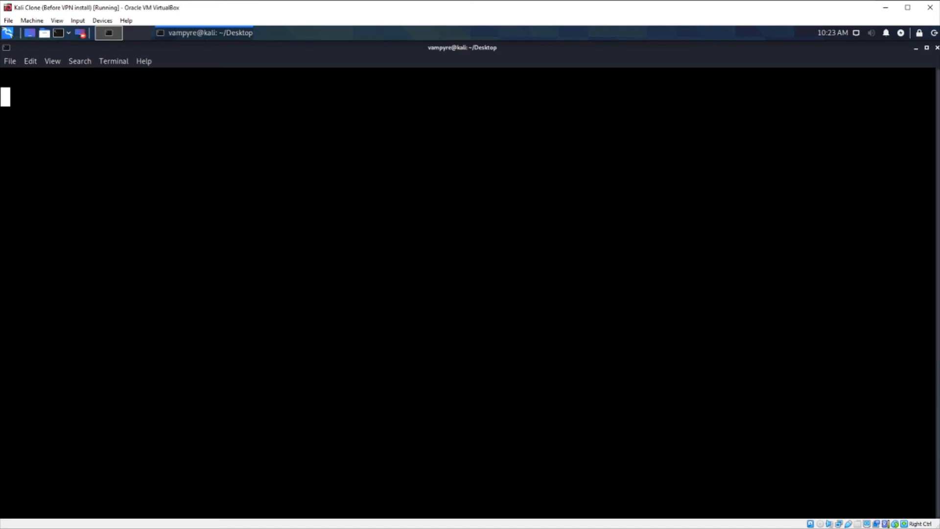
# - Run 'sudo wg-quick up US_NE_WG' to bring the tunnel up
pyautogui.write('sudo wg-quick up US_NE_WG')
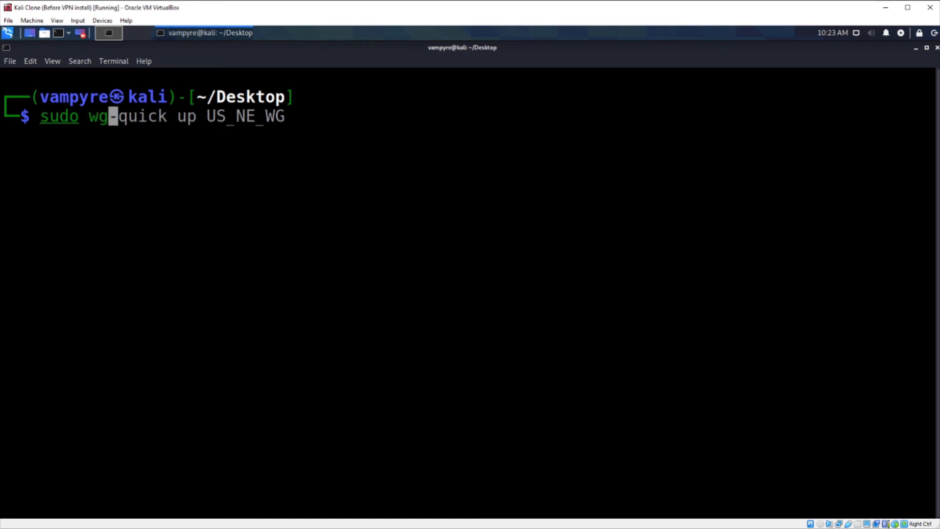
pyautogui.press('Return')
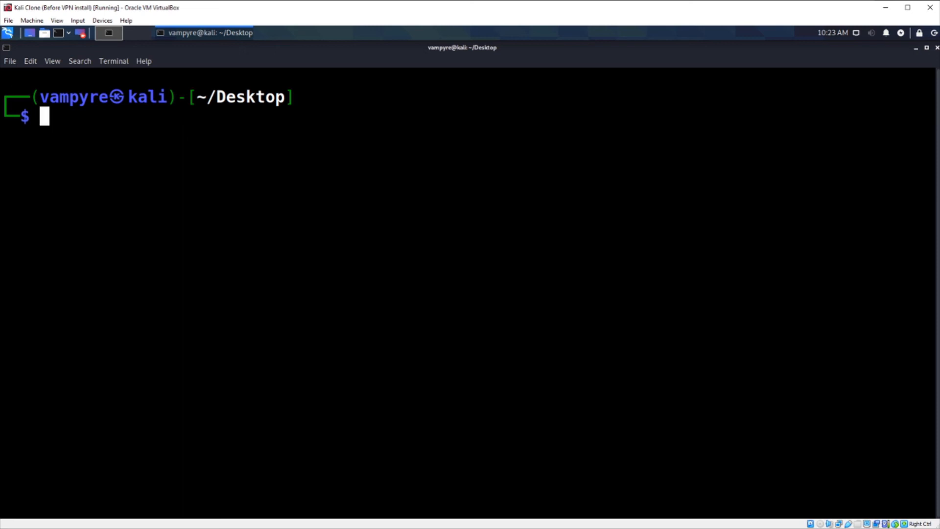
# - Take down the US_NE_WG tunnel with 'sudo wg-quick down US_NE_WG'
pyautogui.write('whoami')
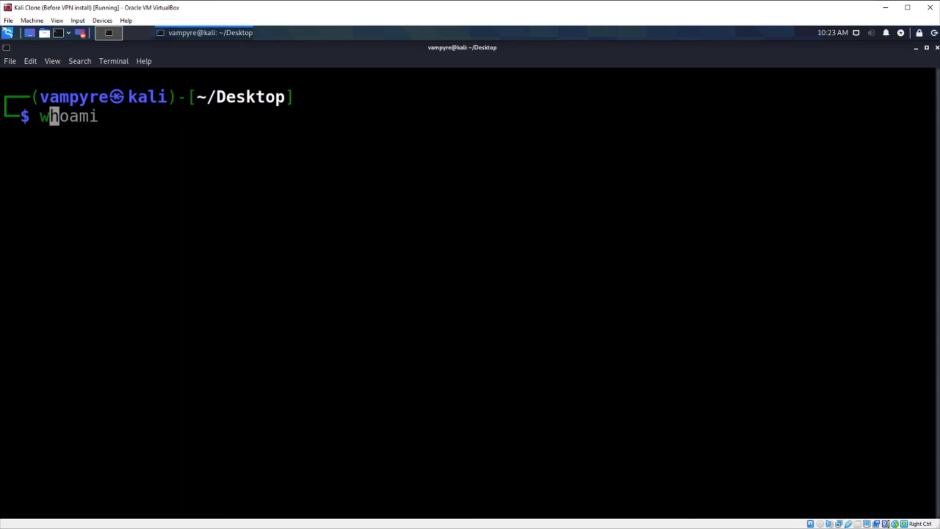
pyautogui.write('sudo wg show')
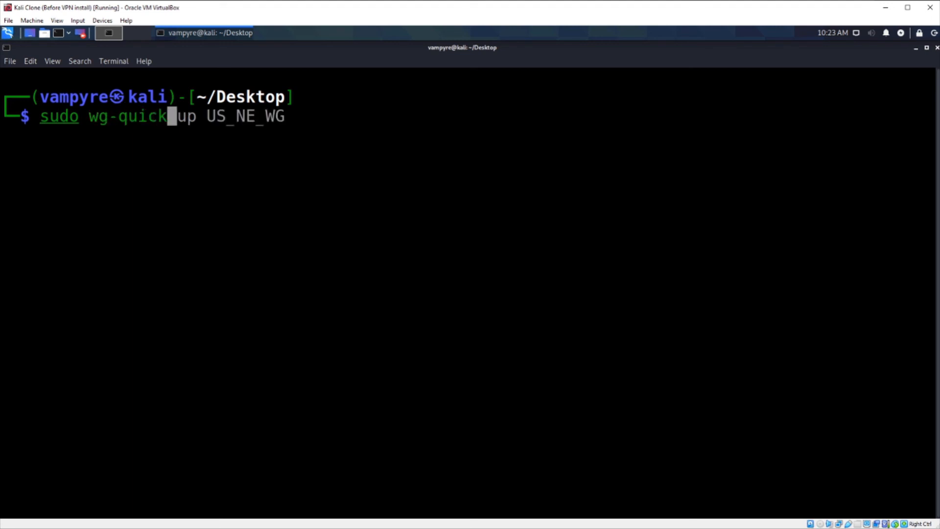
pyautogui.write('down')
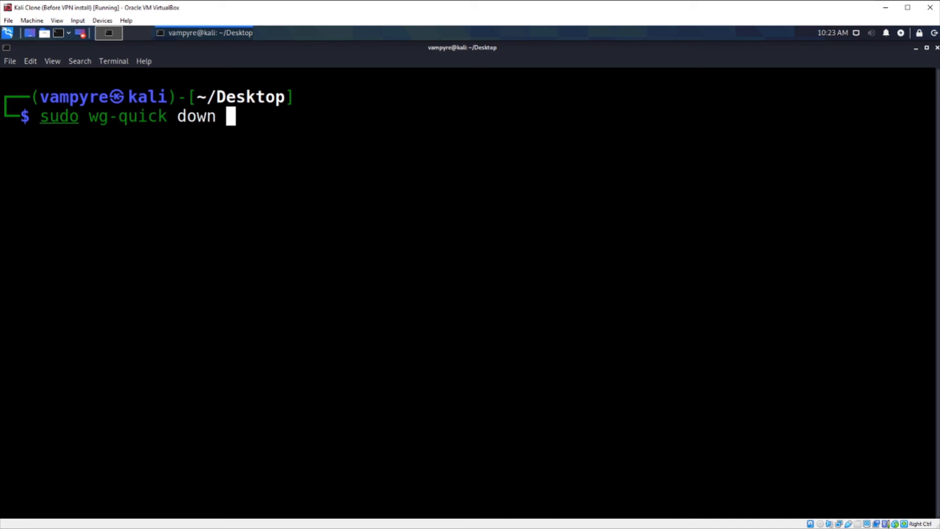
pyautogui.write('US_N')
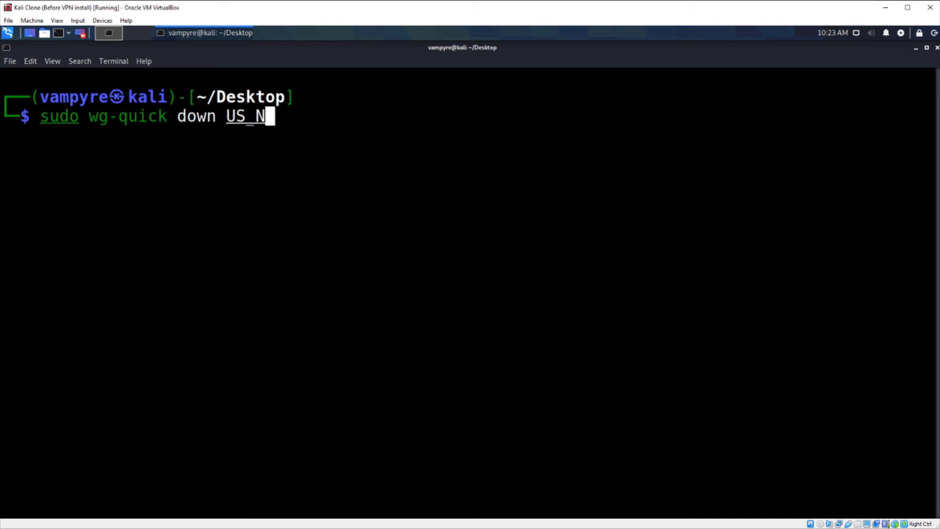
pyautogui.write('E_')
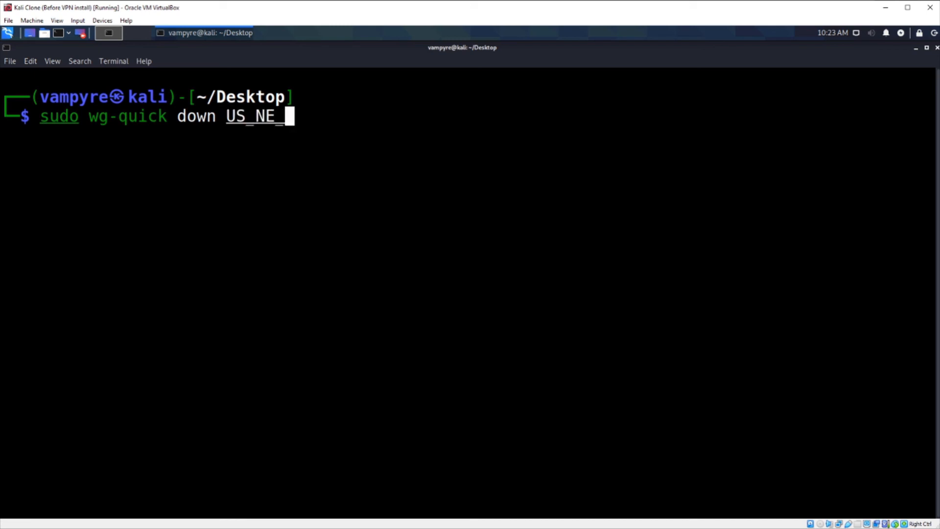
pyautogui.press('Return')
pyautogui.write('sudo wg show')
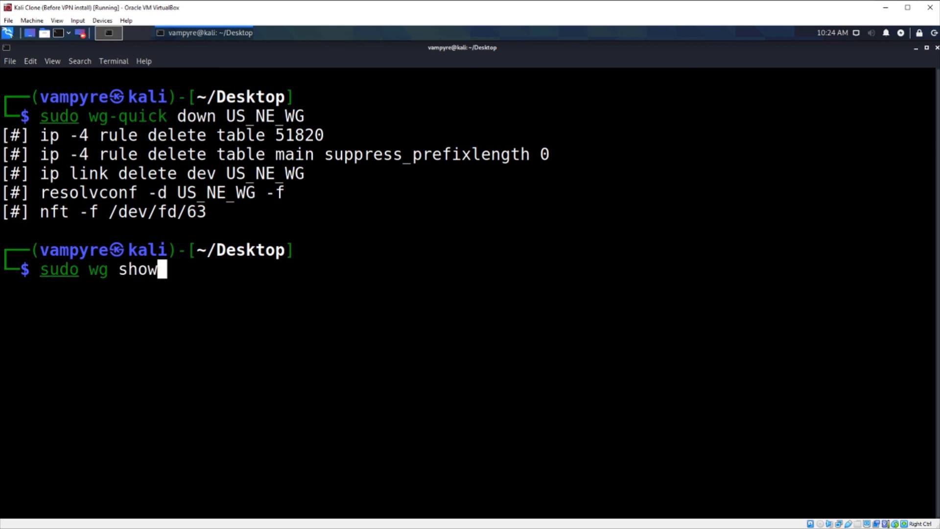
# - Confirm 'sudo wg show' reports no interface, then clear the terminal
pyautogui.press('Return')
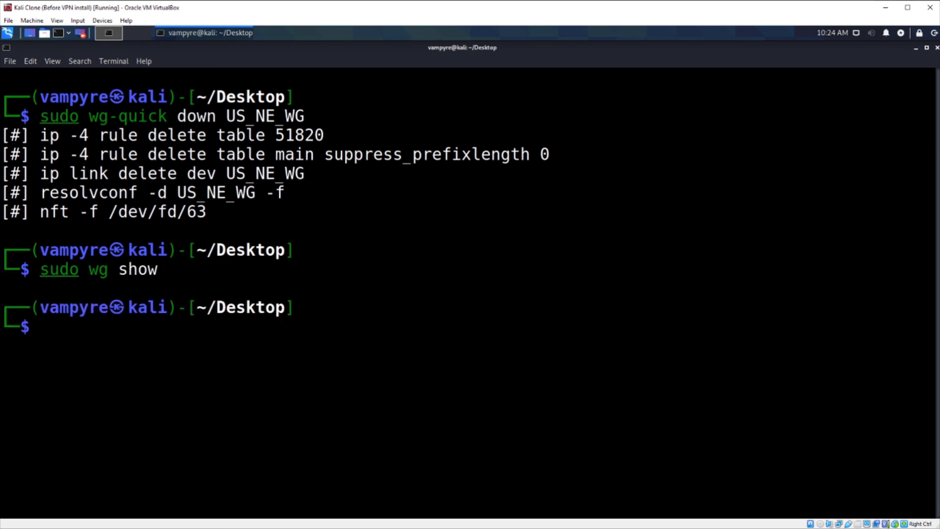
pyautogui.write('clear')
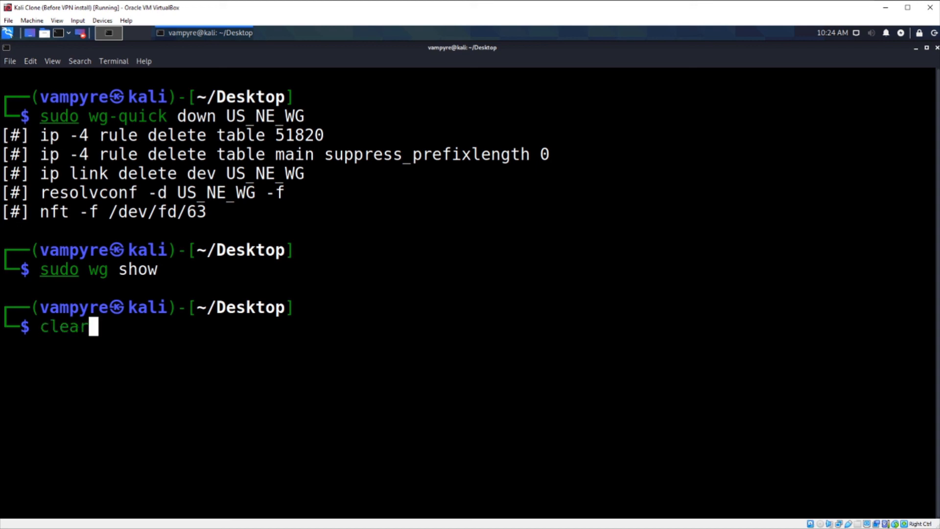
pyautogui.press('Return')
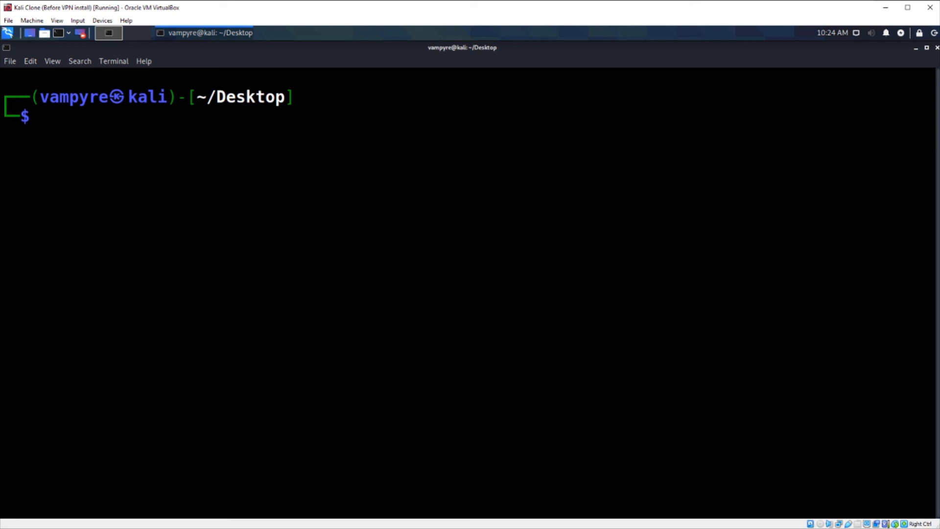